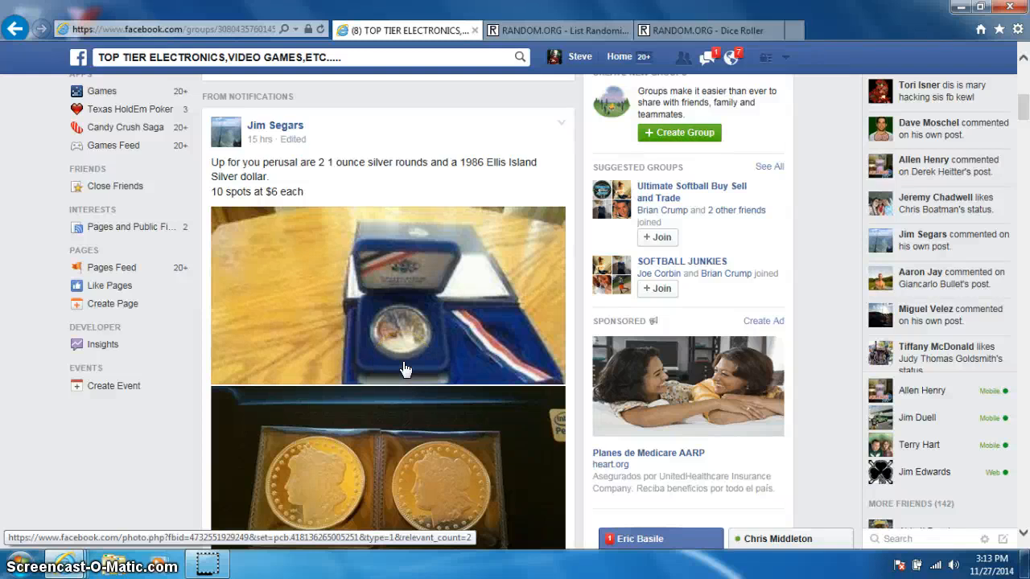
Scroll the group feed past the coin photos down to the entrant names list and latest replies.
{"action": "scroll", "scroll_direction": "down", "scroll_amount": 3}
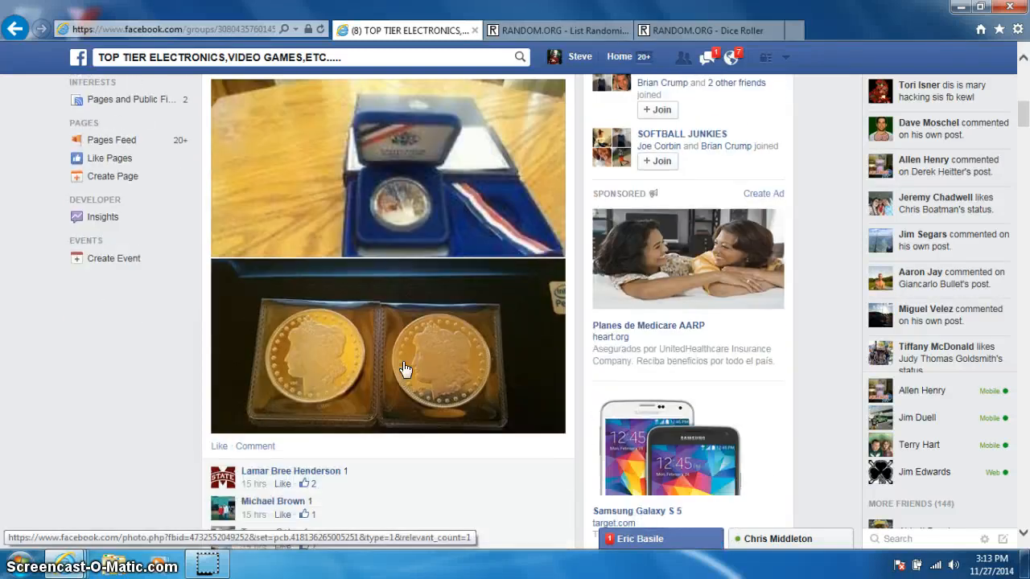
{"action": "scroll", "scroll_direction": "up", "scroll_amount": 3}
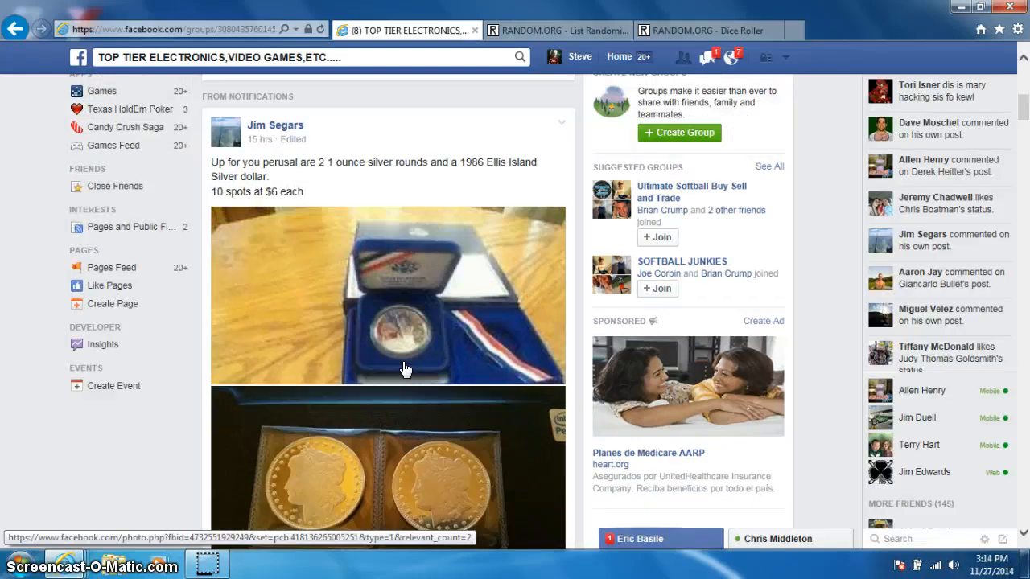
{"action": "scroll", "scroll_direction": "down", "scroll_amount": 3}
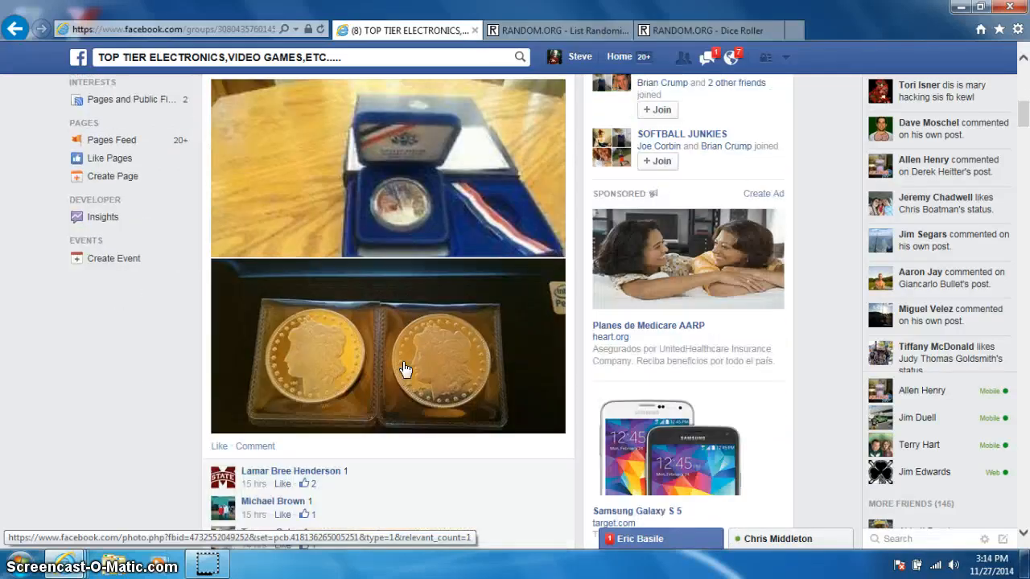
{"action": "scroll", "scroll_direction": "down", "scroll_amount": 3}
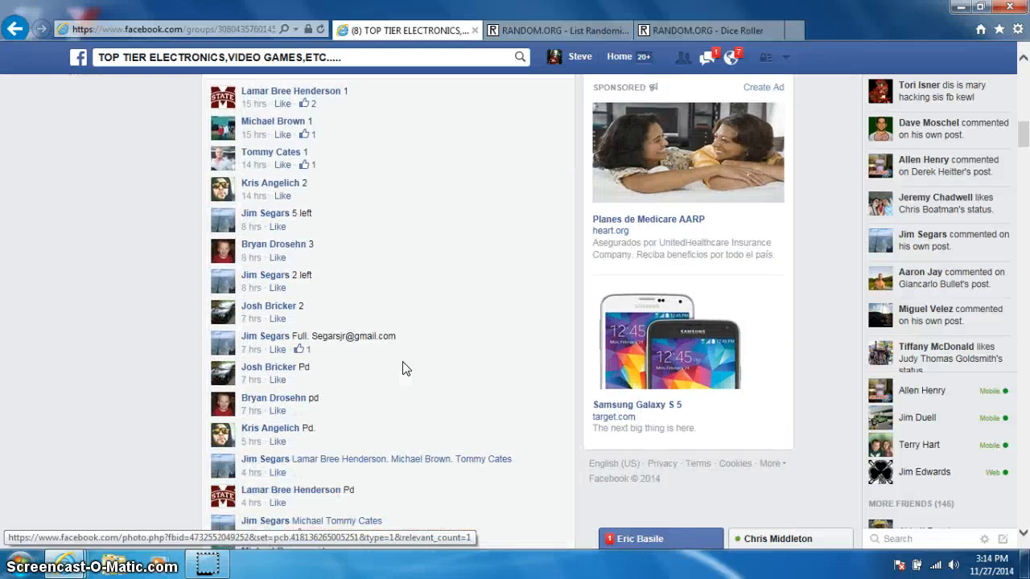
{"action": "scroll", "scroll_direction": "down", "scroll_amount": 3}
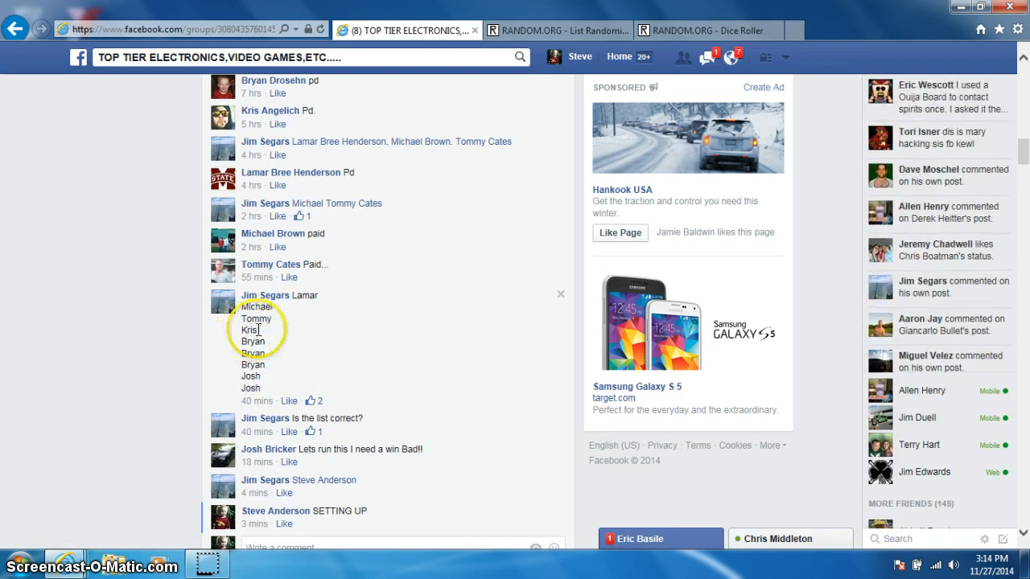
{"action": "scroll", "scroll_direction": "down", "scroll_amount": 3}
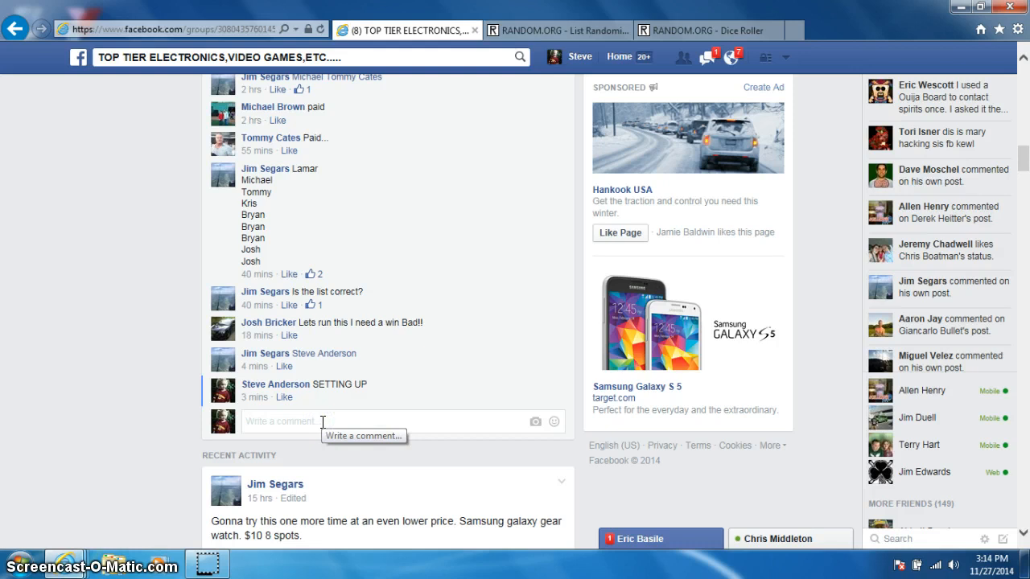
Reply 'LIVE' under the raffle post beneath the earlier 'SETTING UP' comment, checking the clock.
{"action": "left_click", "coordinate": [322, 421]}
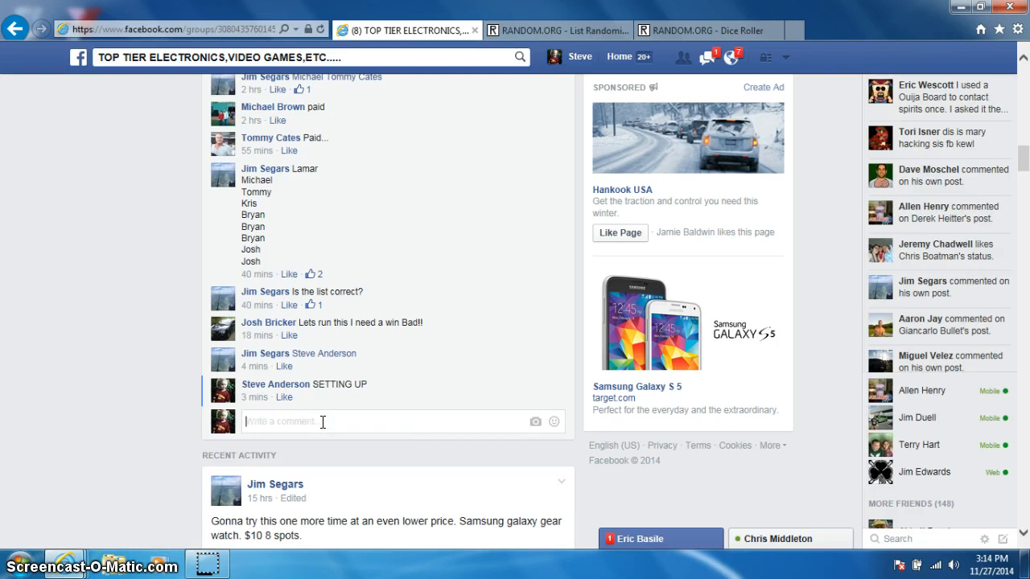
{"action": "type", "text": "LIVE"}
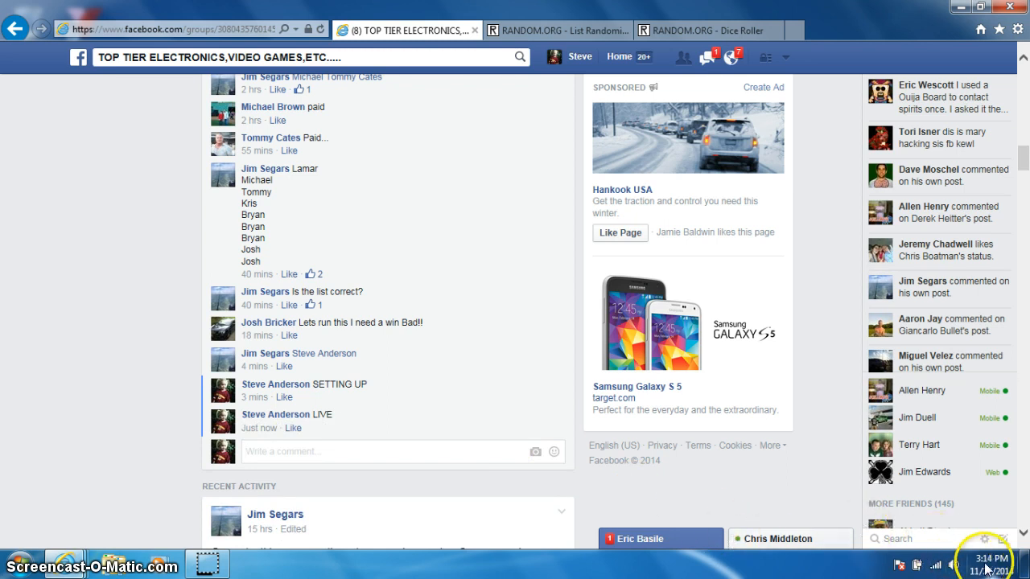
{"action": "left_click", "coordinate": [991, 560]}
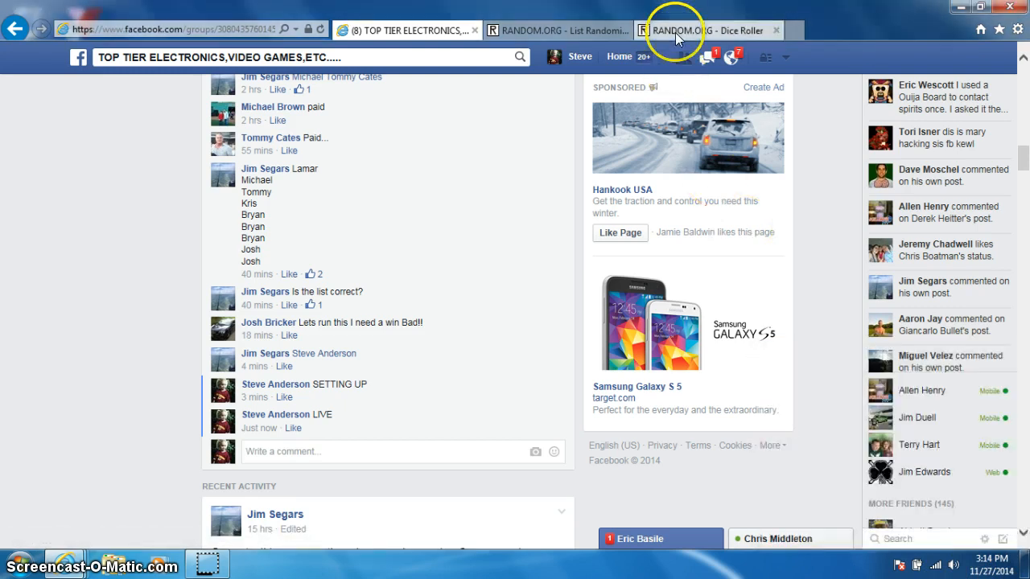
Roll two dice on the Dice Roller (two and six), then return to the List Randomizer with the names.
{"action": "left_click", "coordinate": [700, 29]}
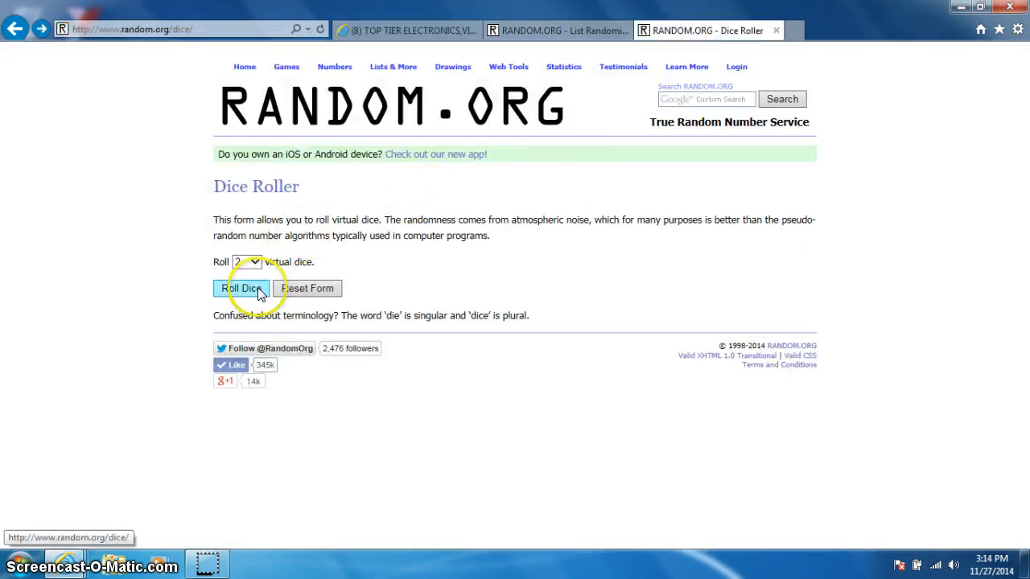
{"action": "left_click", "coordinate": [243, 288]}
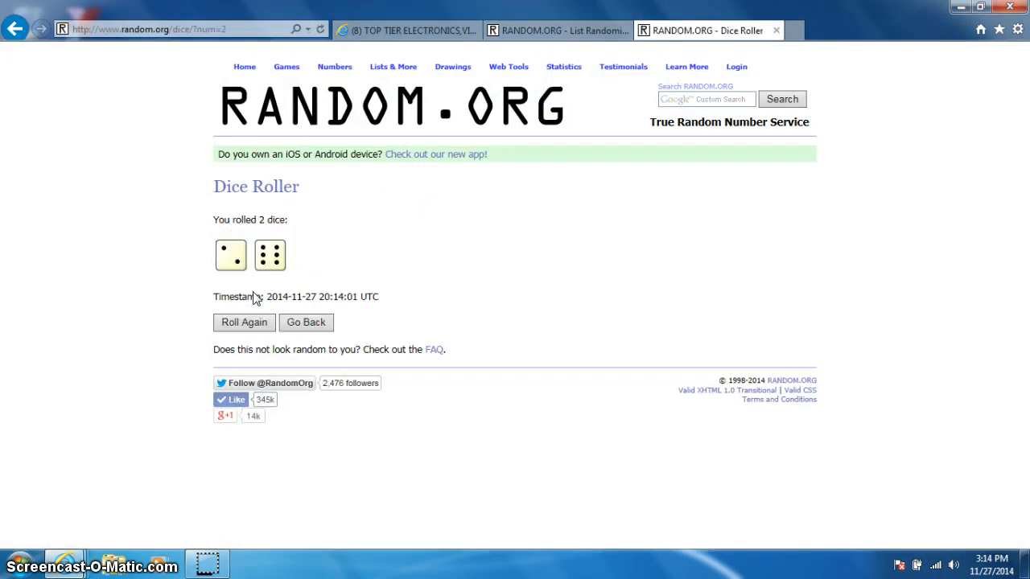
{"action": "left_click", "coordinate": [555, 28]}
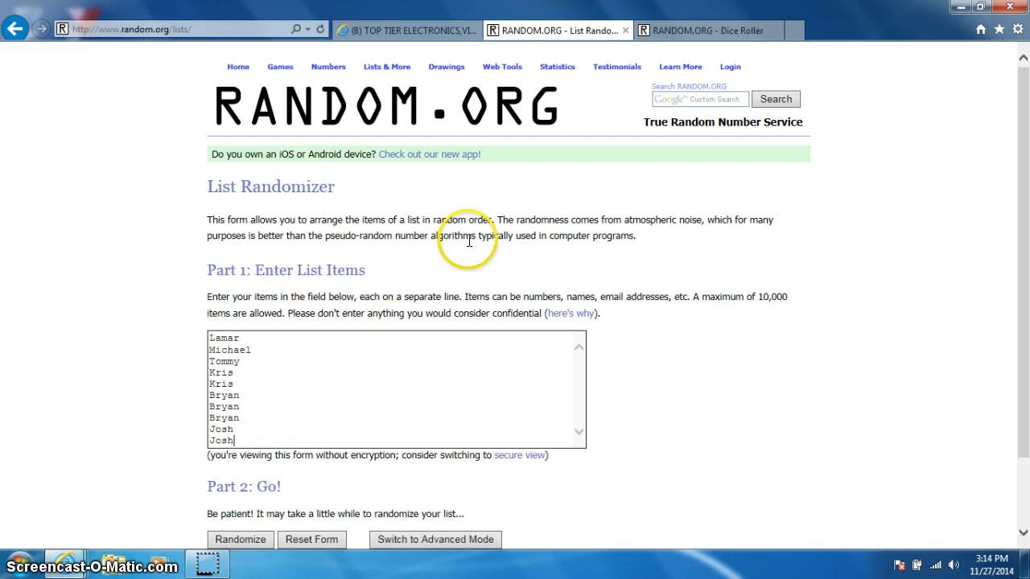
{"action": "mouse_move", "coordinate": [592, 30]}
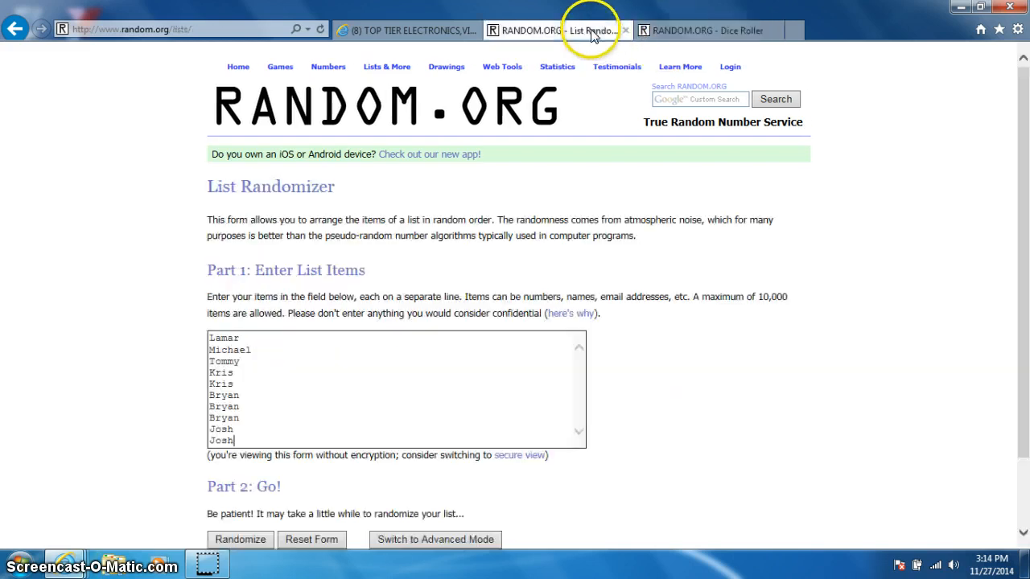
Shuffle the ten entrant names seven times in a row, leaving Josh listed first.
{"action": "left_click", "coordinate": [991, 566]}
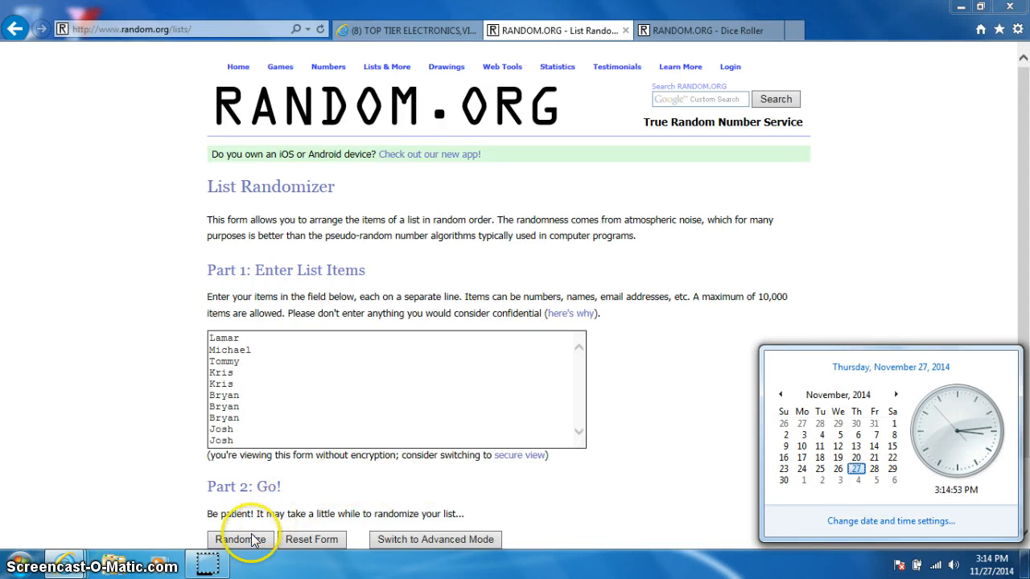
{"action": "left_click", "coordinate": [241, 541]}
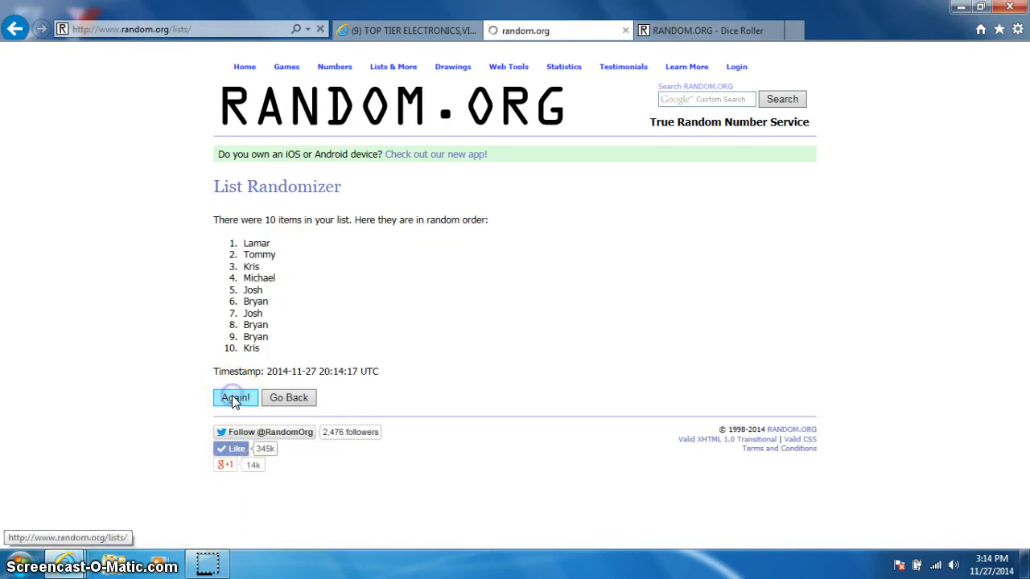
{"action": "left_click", "coordinate": [235, 395]}
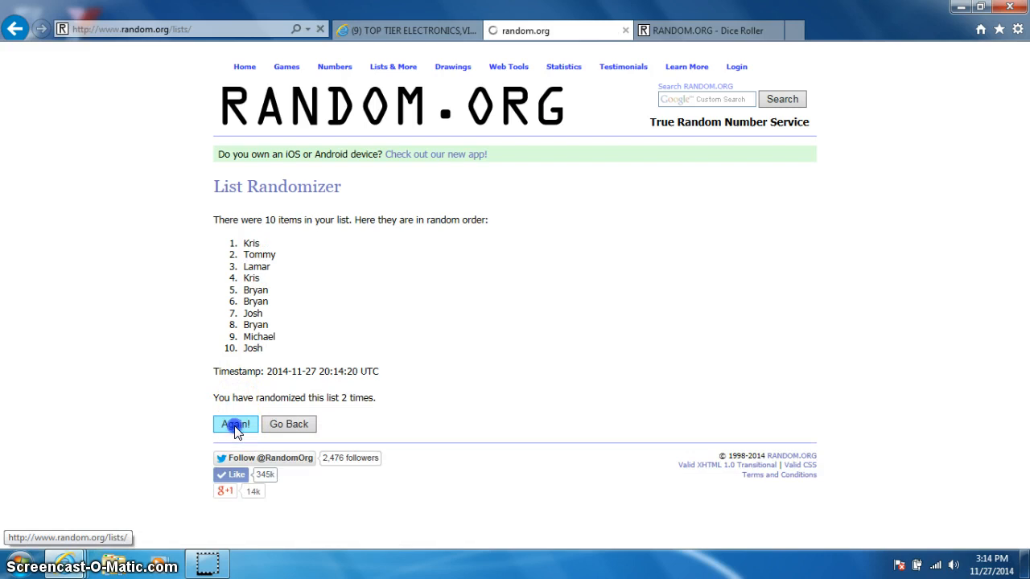
{"action": "left_click", "coordinate": [235, 424]}
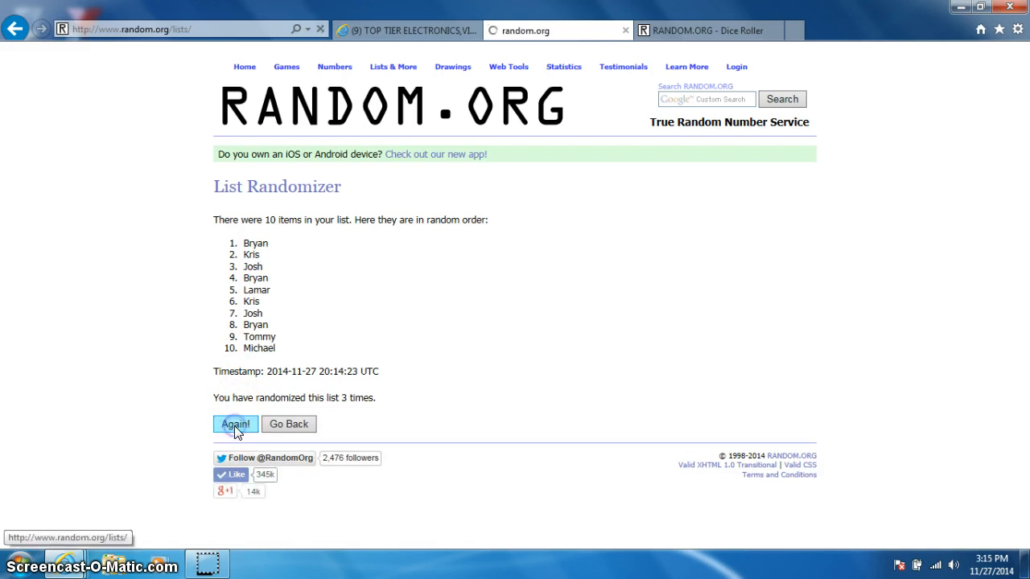
{"action": "left_click", "coordinate": [235, 425]}
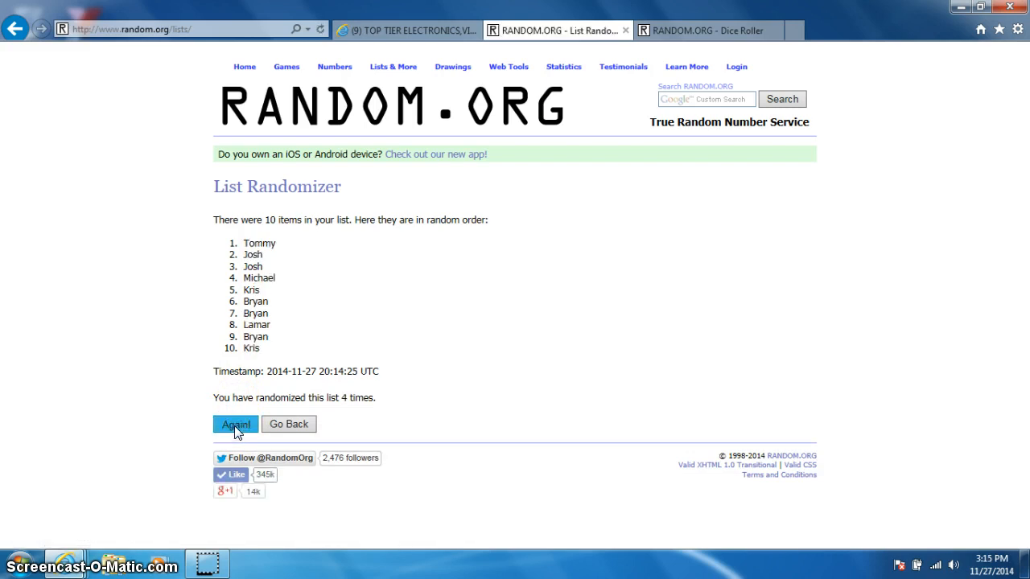
{"action": "left_click", "coordinate": [235, 425]}
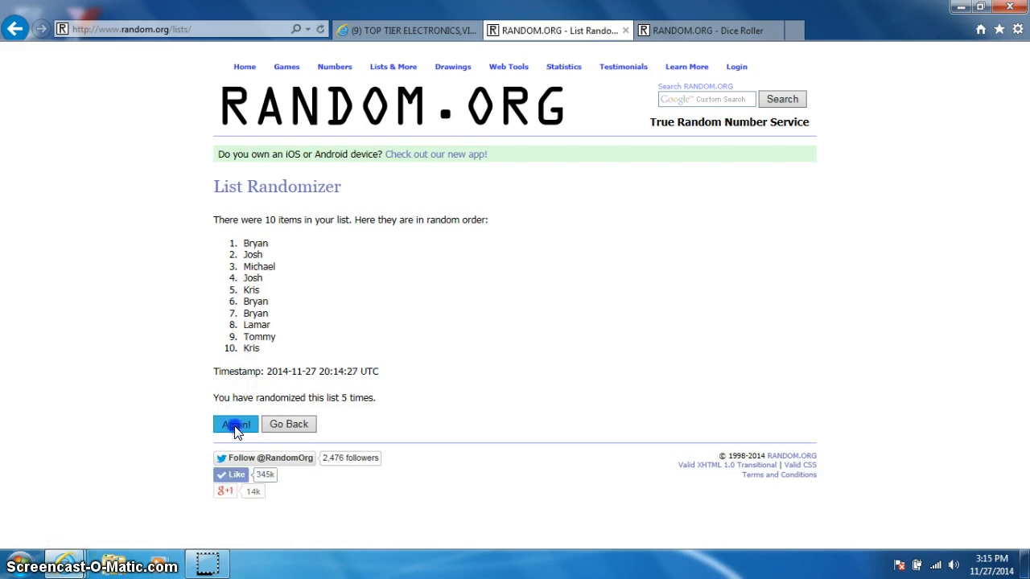
{"action": "left_click", "coordinate": [234, 425]}
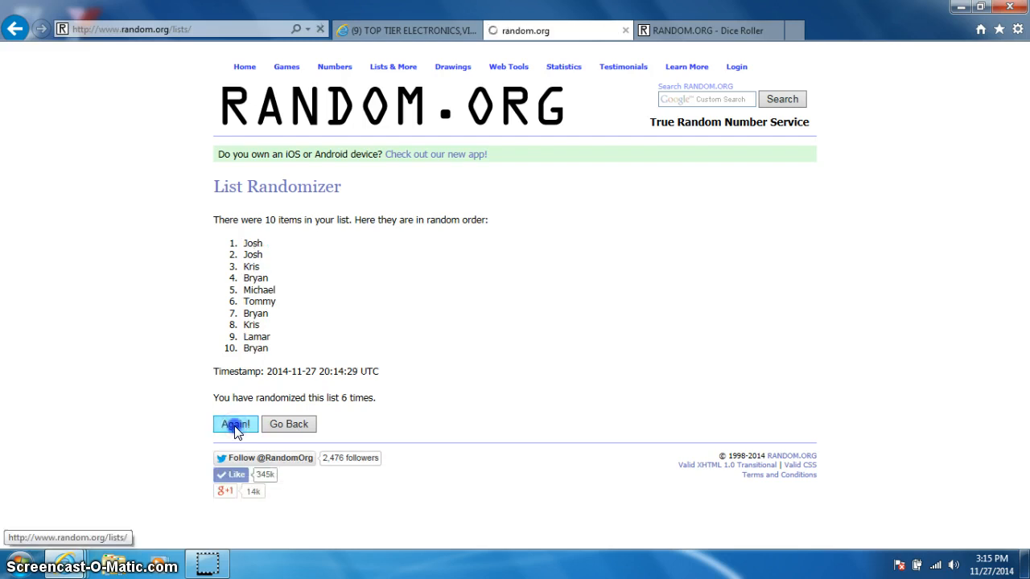
{"action": "left_click", "coordinate": [234, 424]}
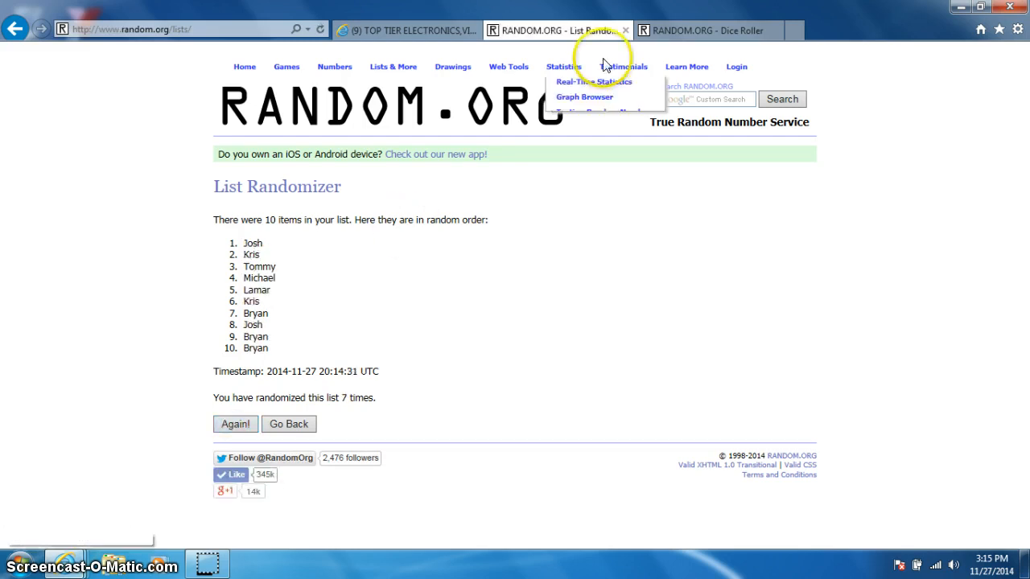
Check the dice and clock, then shuffle the list an eighth time putting Bryan first and Josh last.
{"action": "left_click", "coordinate": [704, 29]}
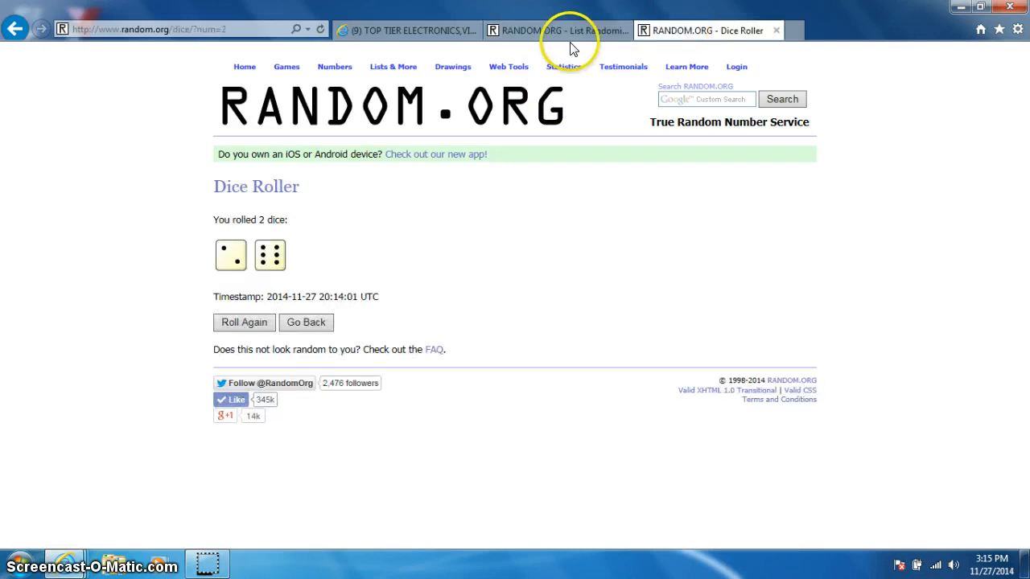
{"action": "left_click", "coordinate": [555, 29]}
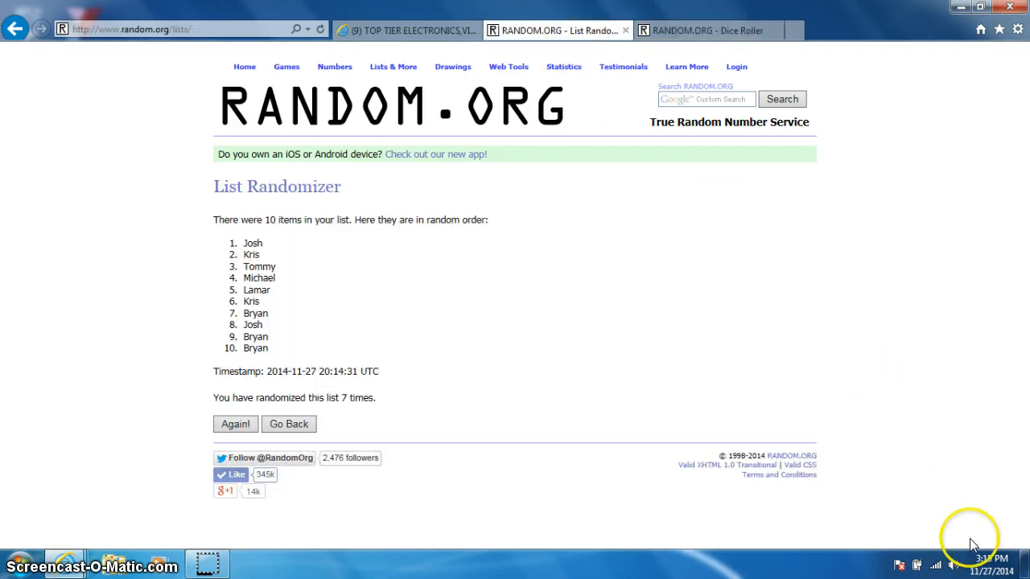
{"action": "left_click", "coordinate": [994, 557]}
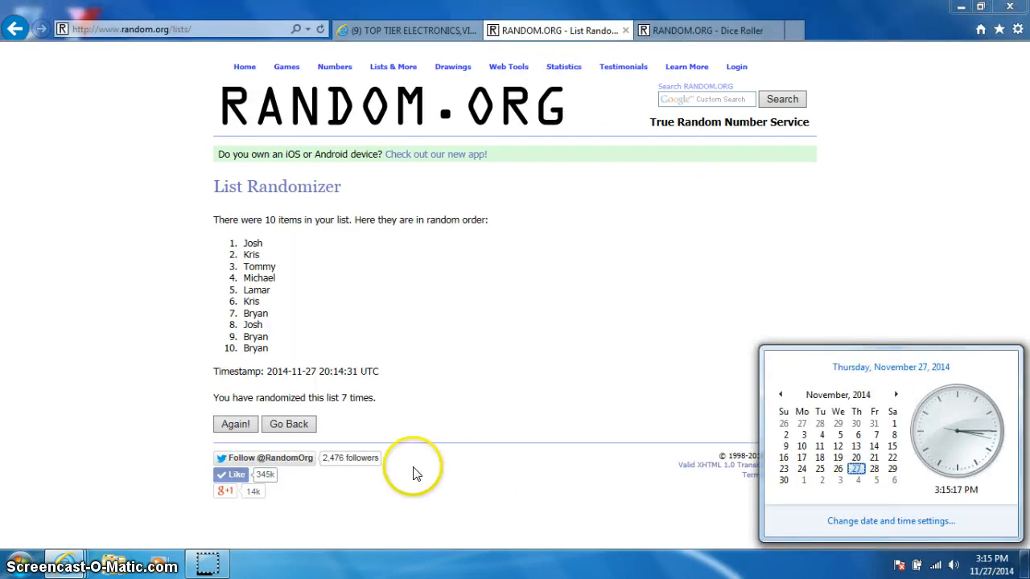
{"action": "left_click", "coordinate": [235, 425]}
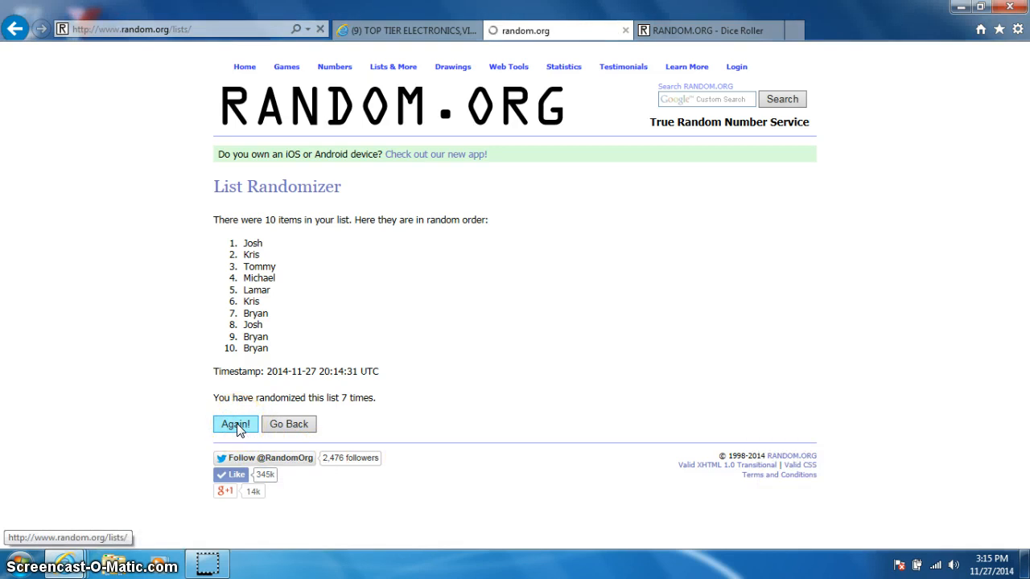
{"action": "left_click", "coordinate": [235, 425]}
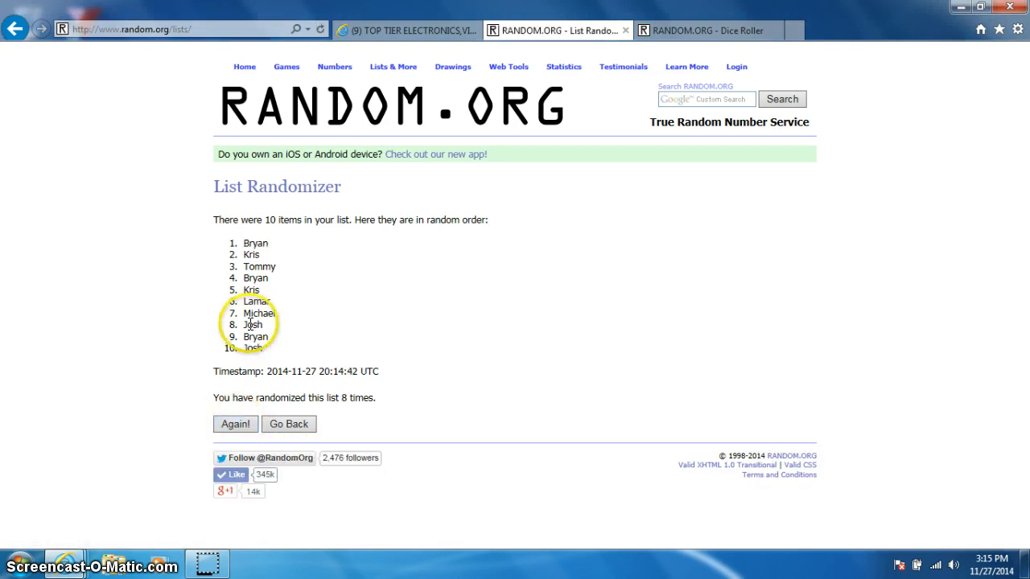
{"action": "mouse_move", "coordinate": [360, 392]}
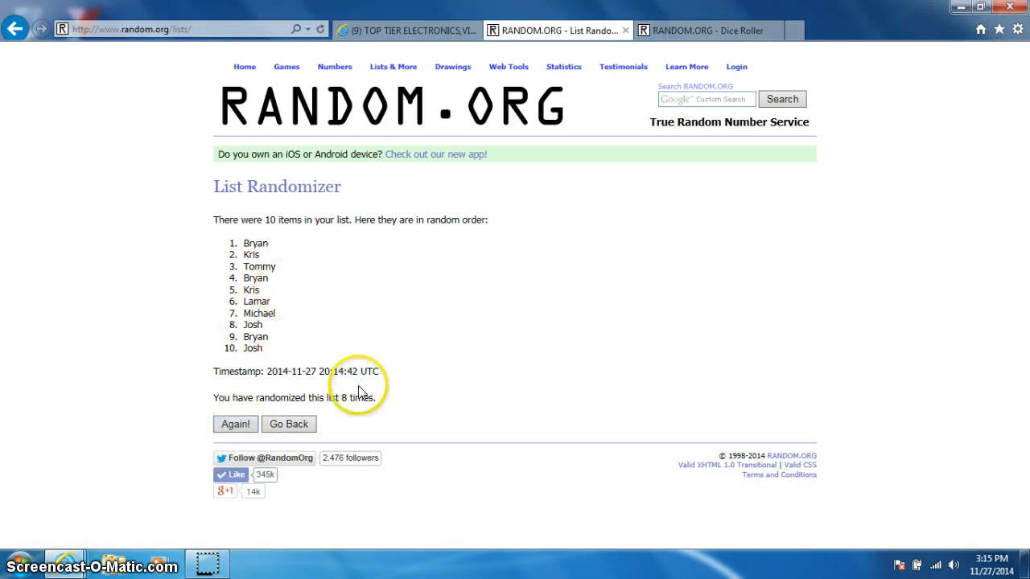
Review the Dice Roller and final list once more, check the clock, and return to the Facebook thread.
{"action": "left_click", "coordinate": [708, 29]}
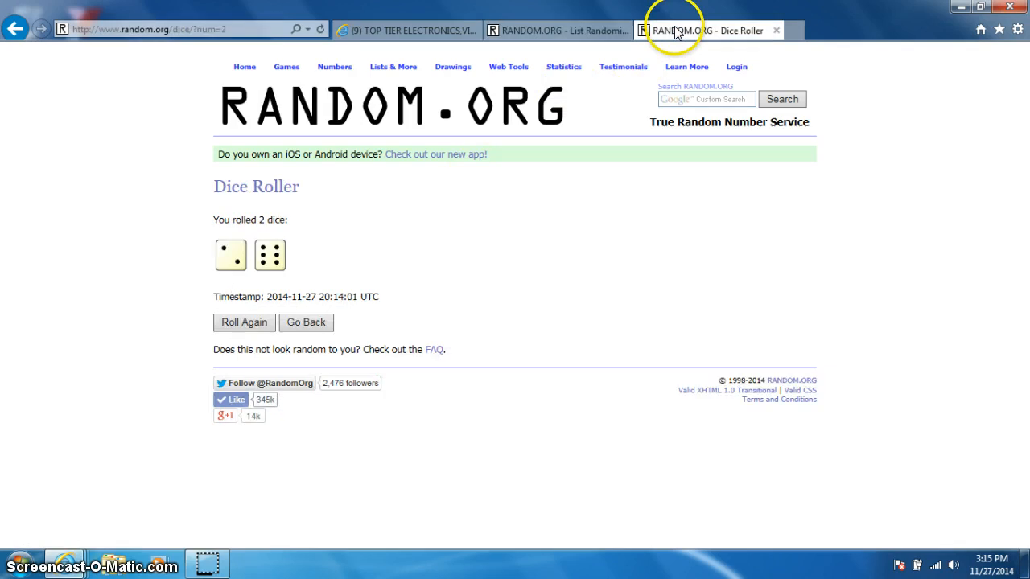
{"action": "left_click", "coordinate": [555, 28]}
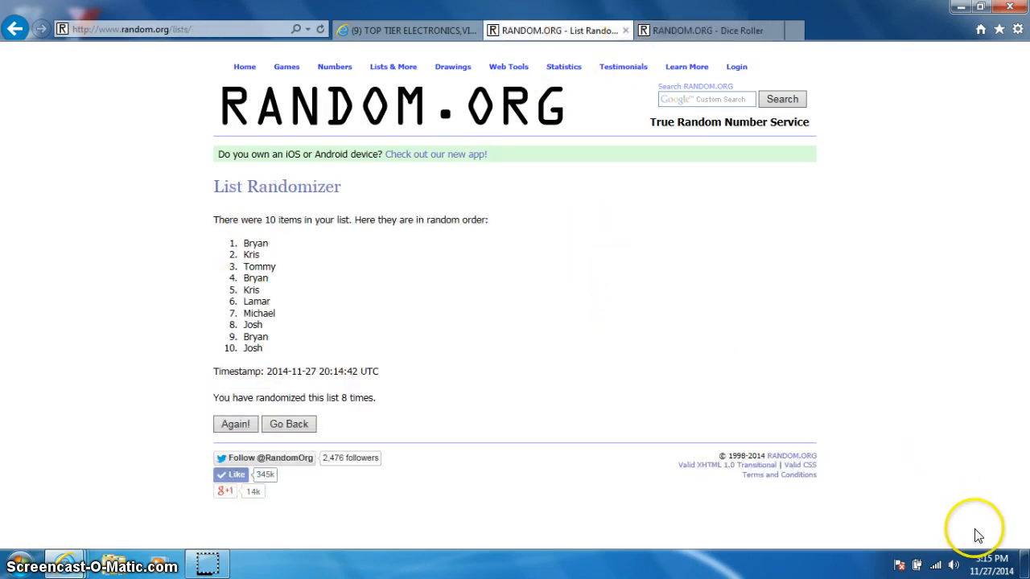
{"action": "left_click", "coordinate": [991, 566]}
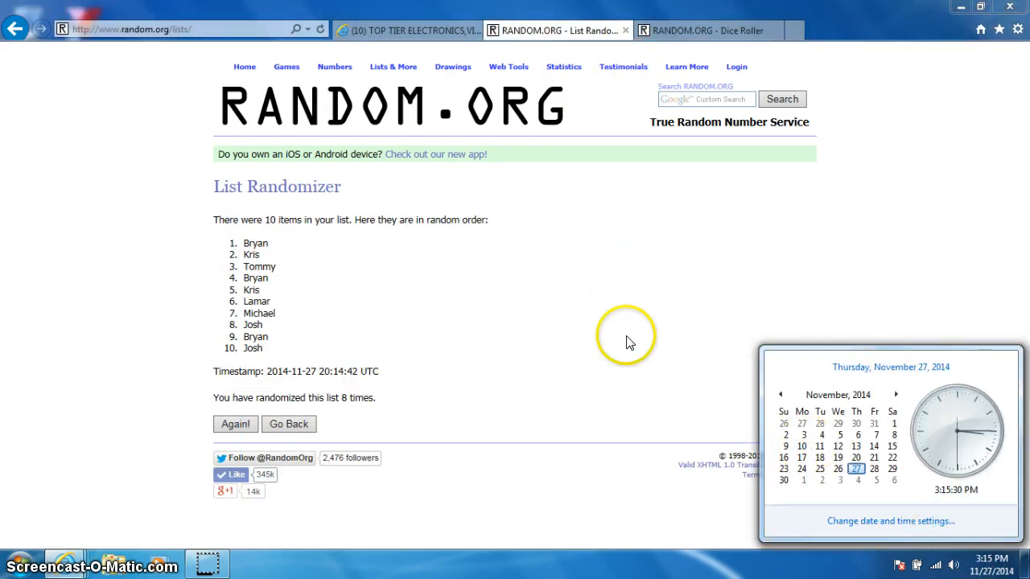
{"action": "left_click", "coordinate": [410, 29]}
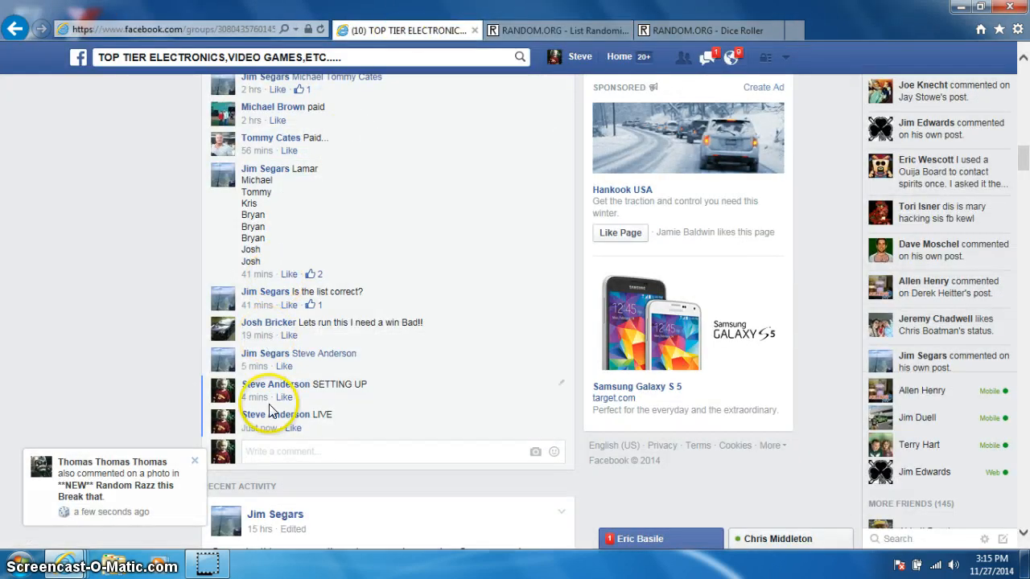
Post 'DONE' beneath the LIVE comment in the giveaway thread and check the clock.
{"action": "type", "text": "DO"}
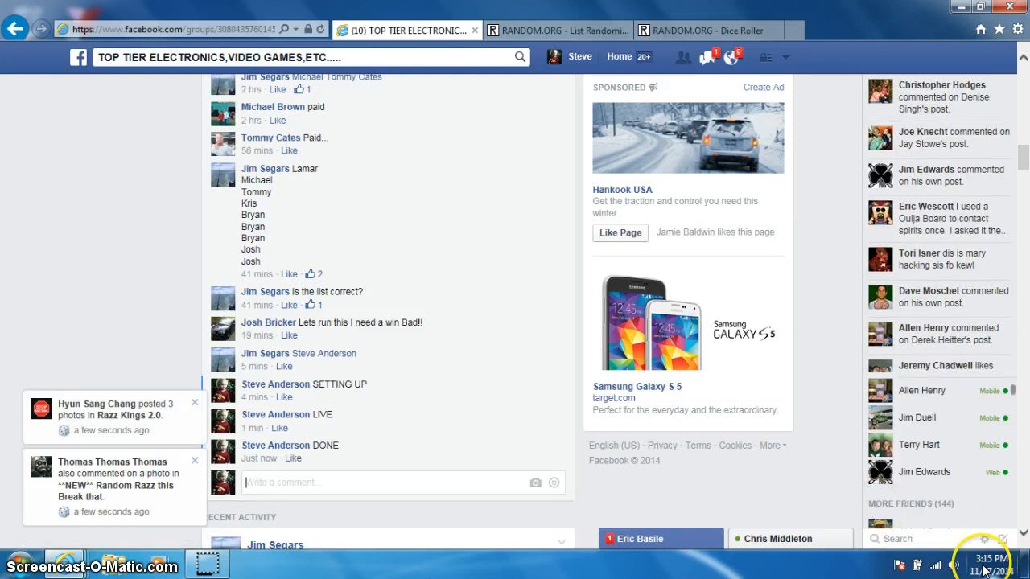
{"action": "left_click", "coordinate": [992, 558]}
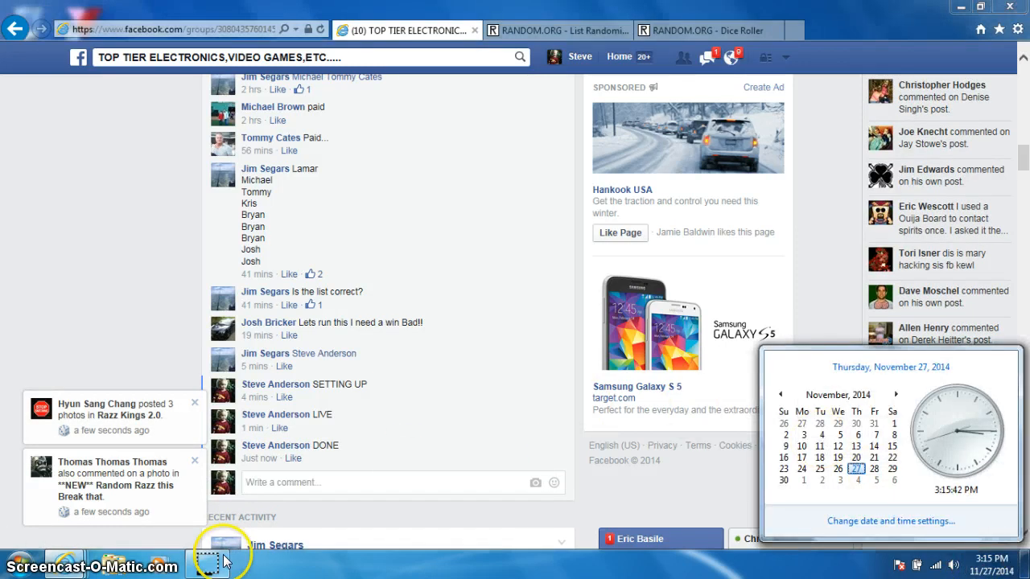